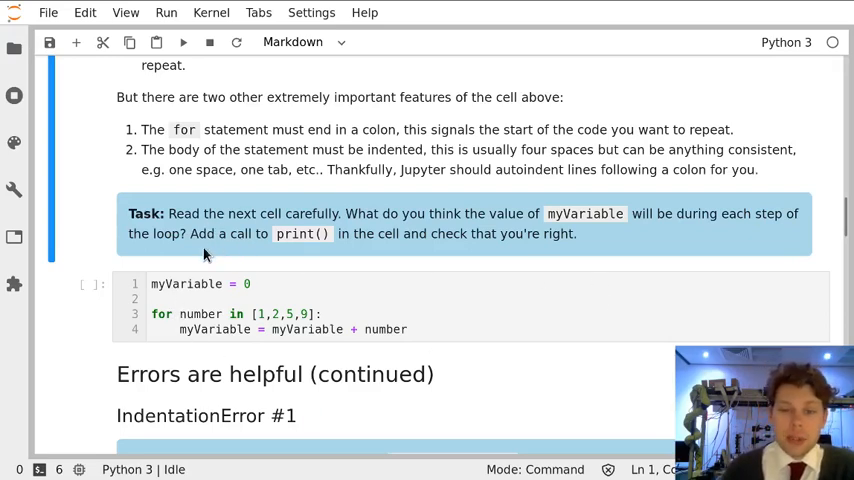
{"action": "mouse_move", "coordinate": [146, 302]}
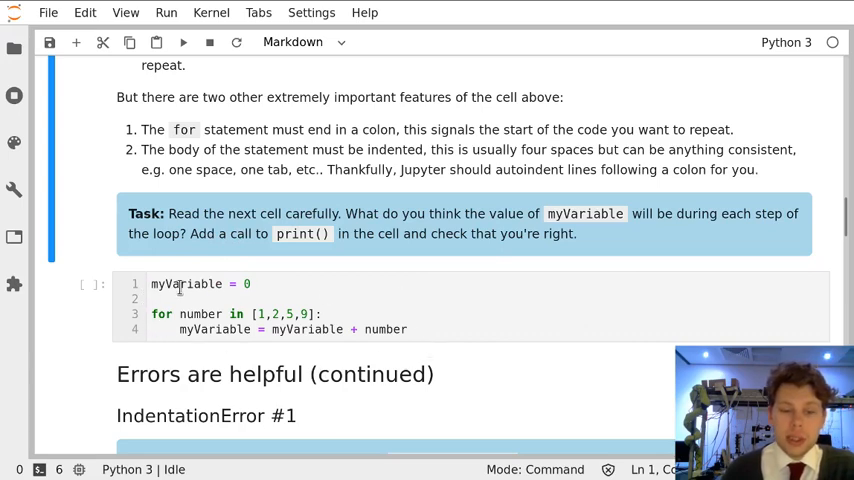
{"action": "mouse_move", "coordinate": [215, 306]}
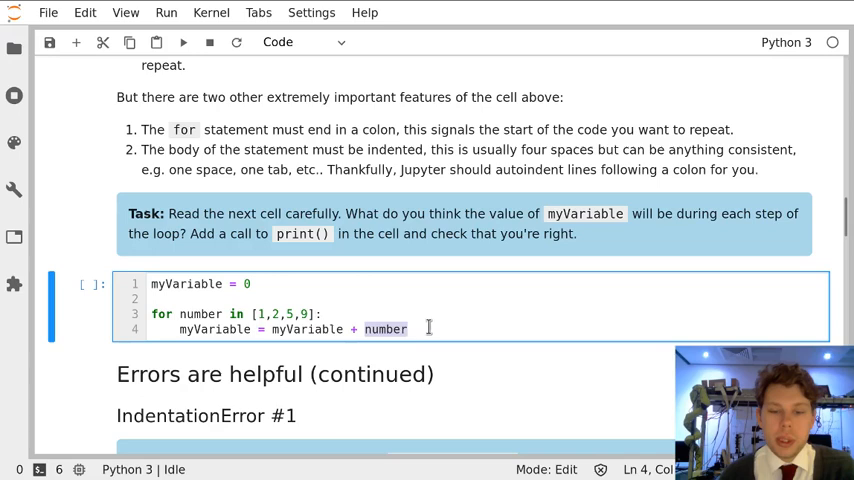
{"action": "type", "text": "print"}
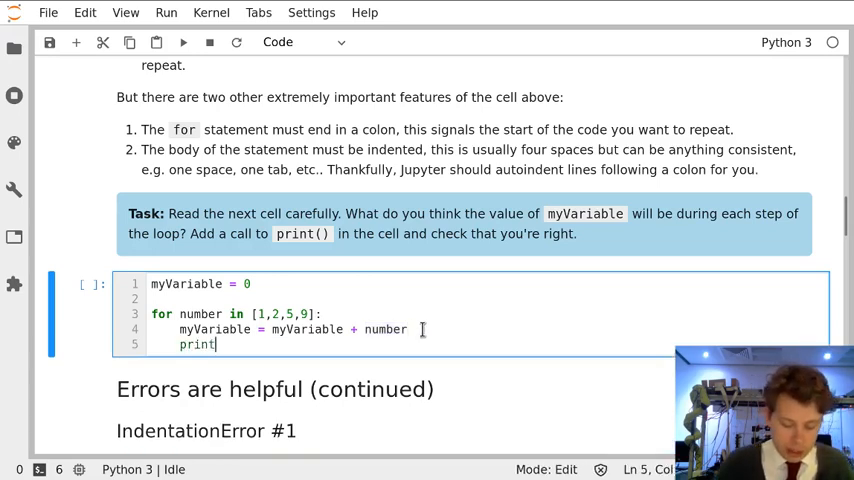
{"action": "type", "text": "(my"}
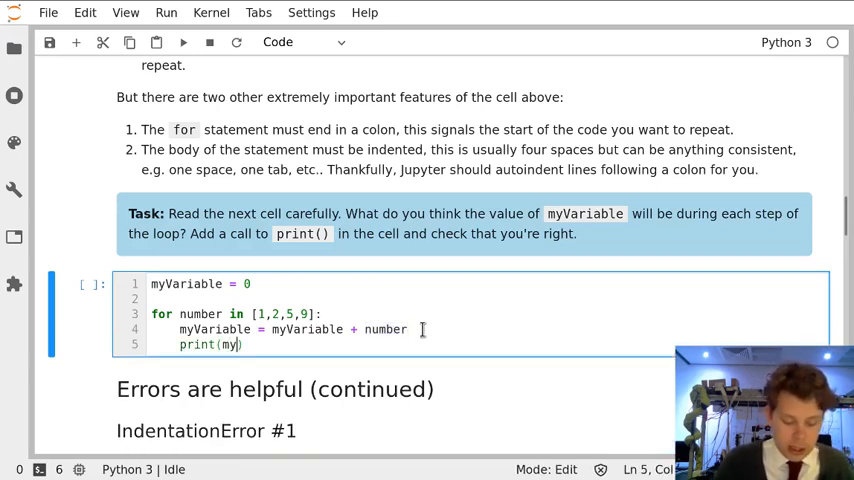
{"action": "type", "text": "Variable)"}
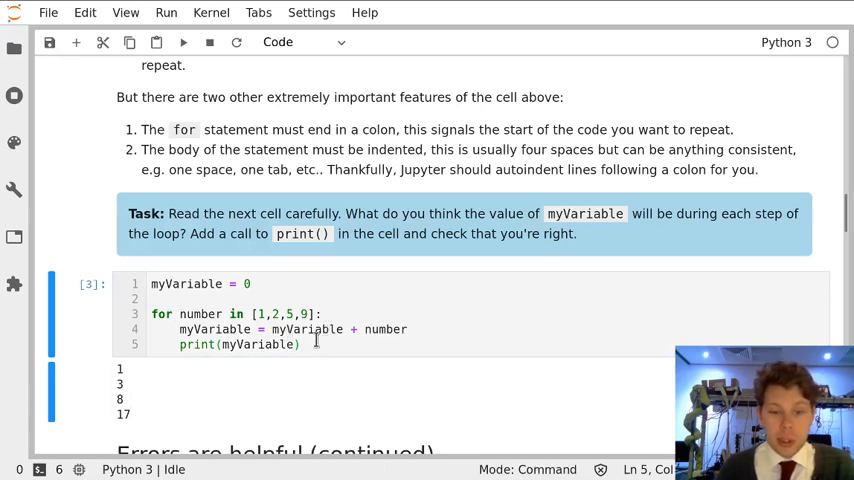
{"action": "mouse_move", "coordinate": [459, 311]}
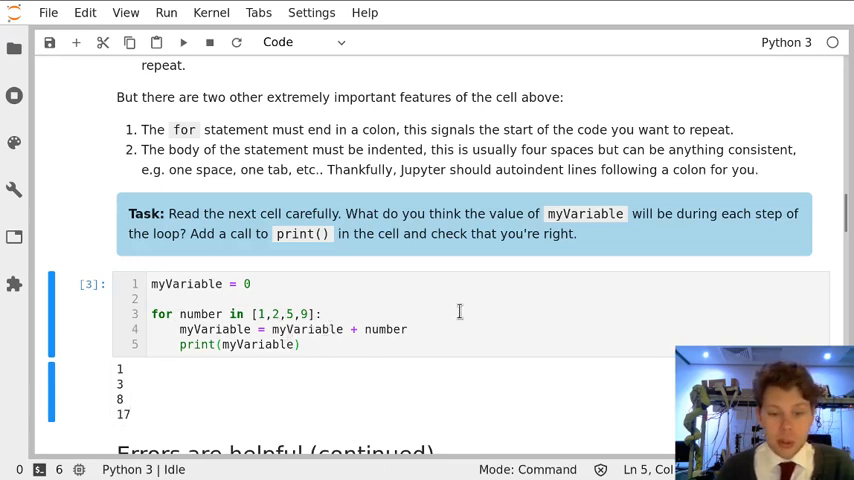